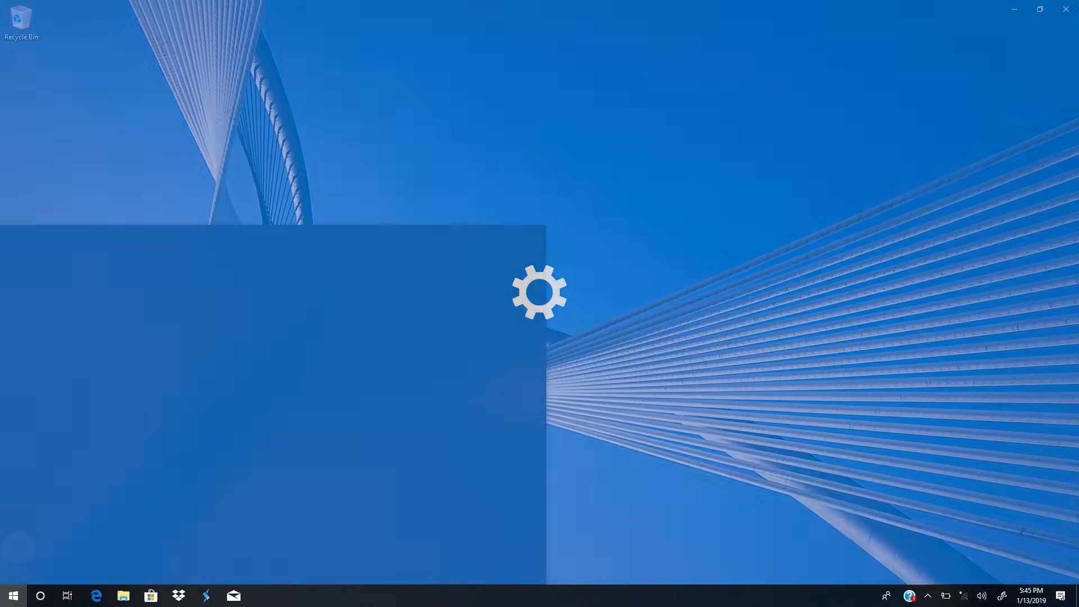
- Pair the HP Tilt Pen as a new Bluetooth device and finish the pairing dialog
{"action": "left_click", "coordinate": [261, 595]}
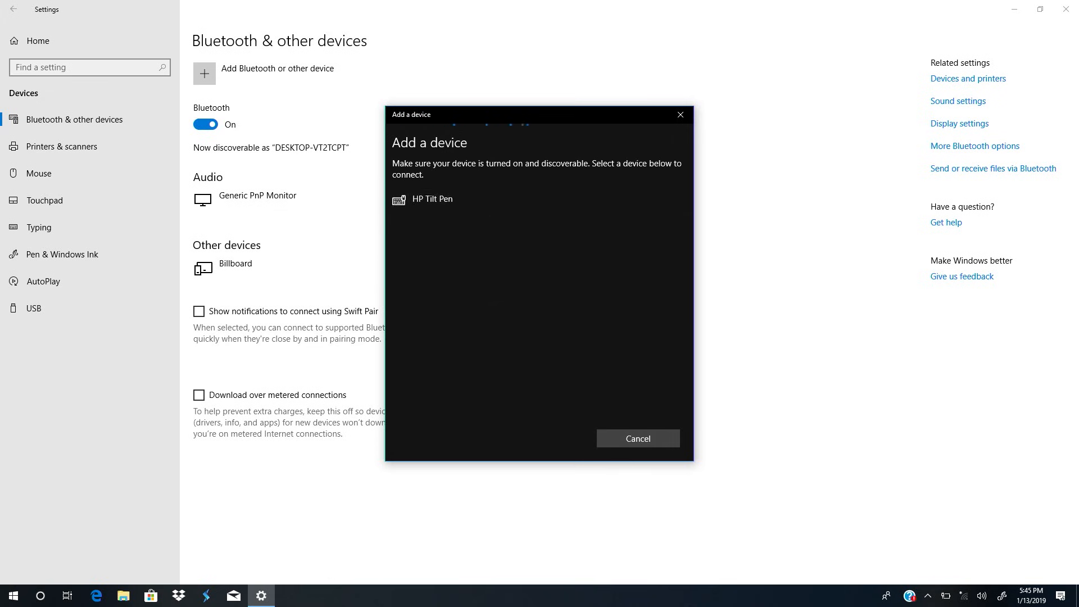
{"action": "left_click", "coordinate": [431, 199]}
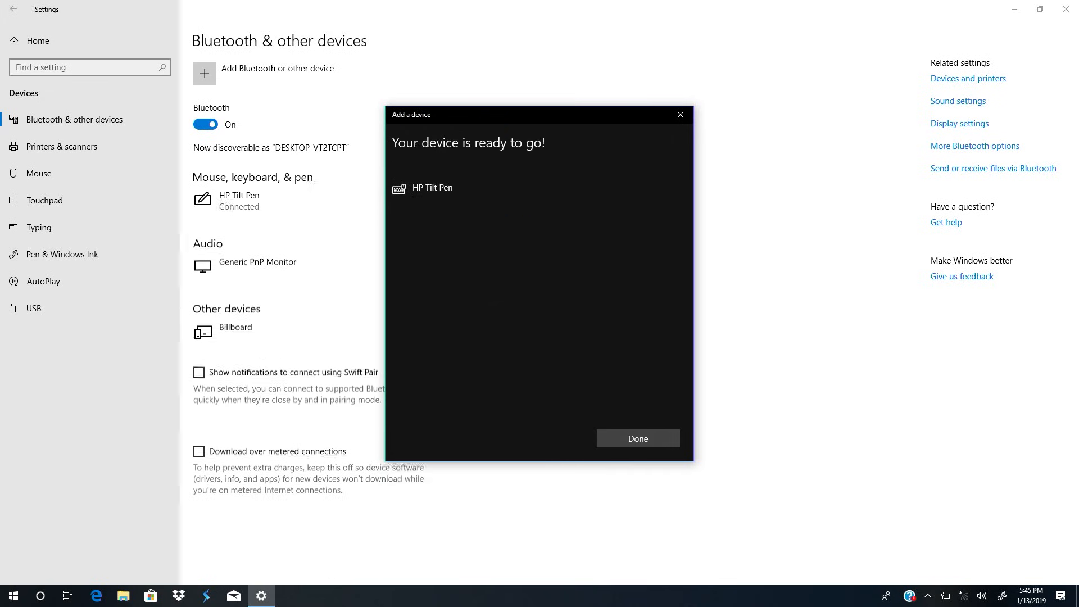
{"action": "left_click", "coordinate": [637, 439]}
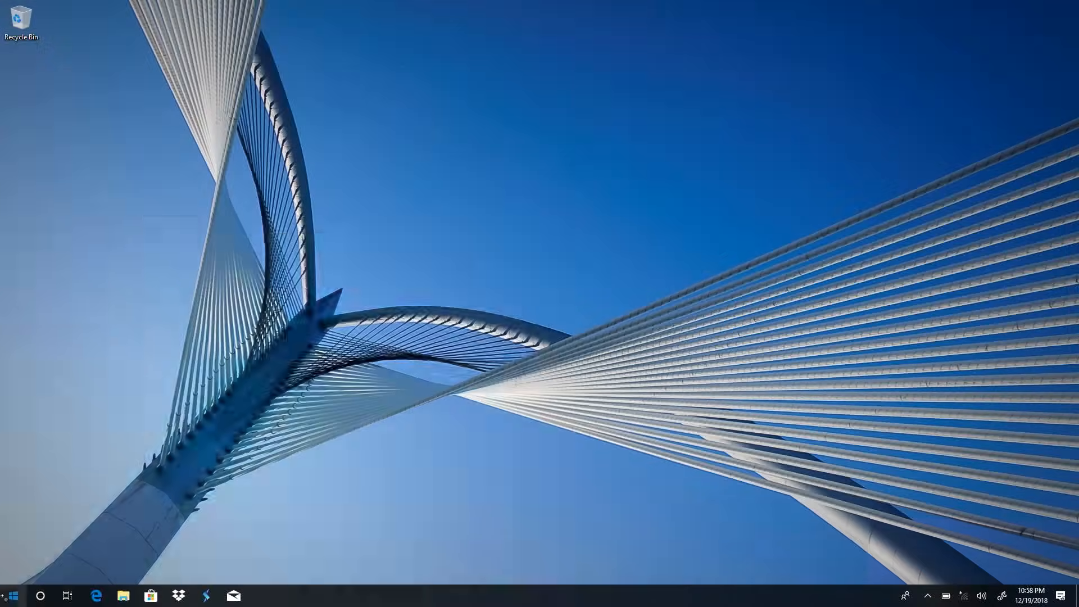
- Search Start for "pen settings" and launch the Pen settings best match
{"action": "type", "text": "pen settings"}
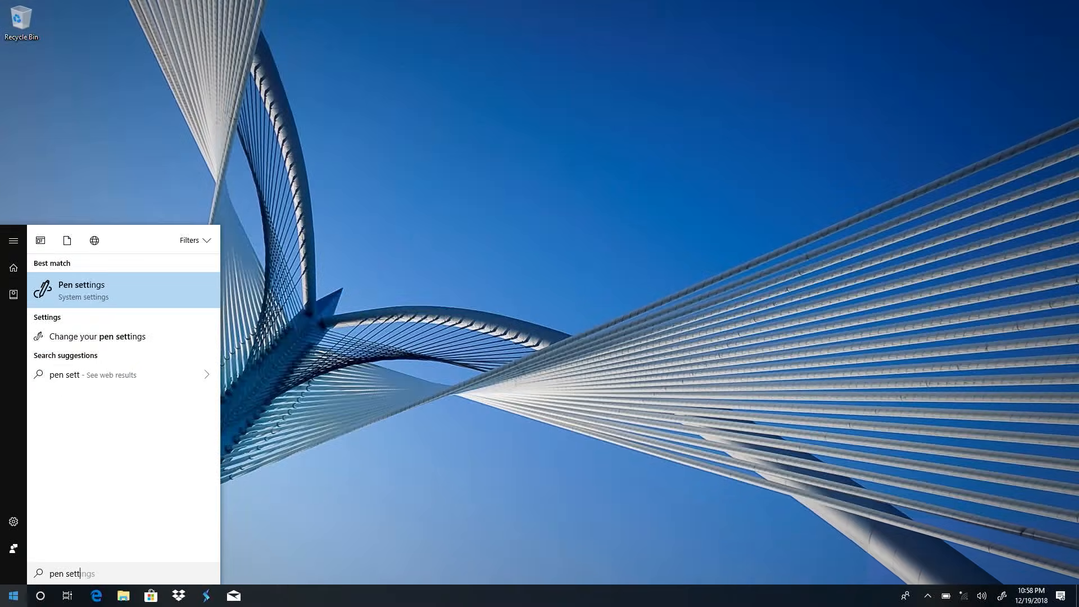
{"action": "left_click", "coordinate": [81, 290]}
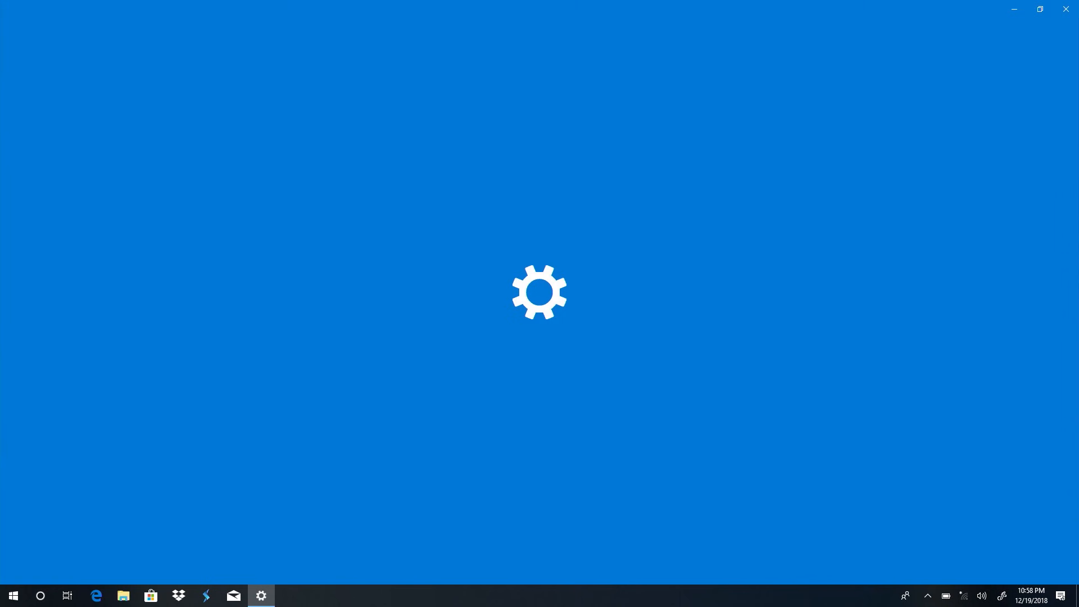
{"action": "left_click", "coordinate": [261, 595]}
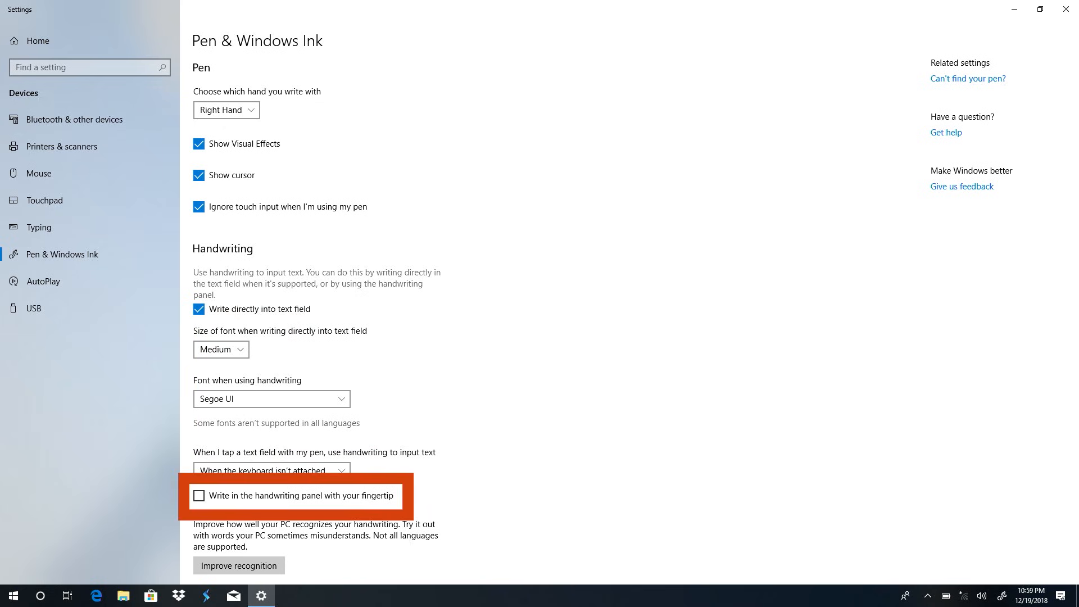
- Scroll the Pen & Windows Ink page past Handwriting to reveal the pen shortcut options
{"action": "scroll", "scroll_direction": "down", "scroll_amount": 3}
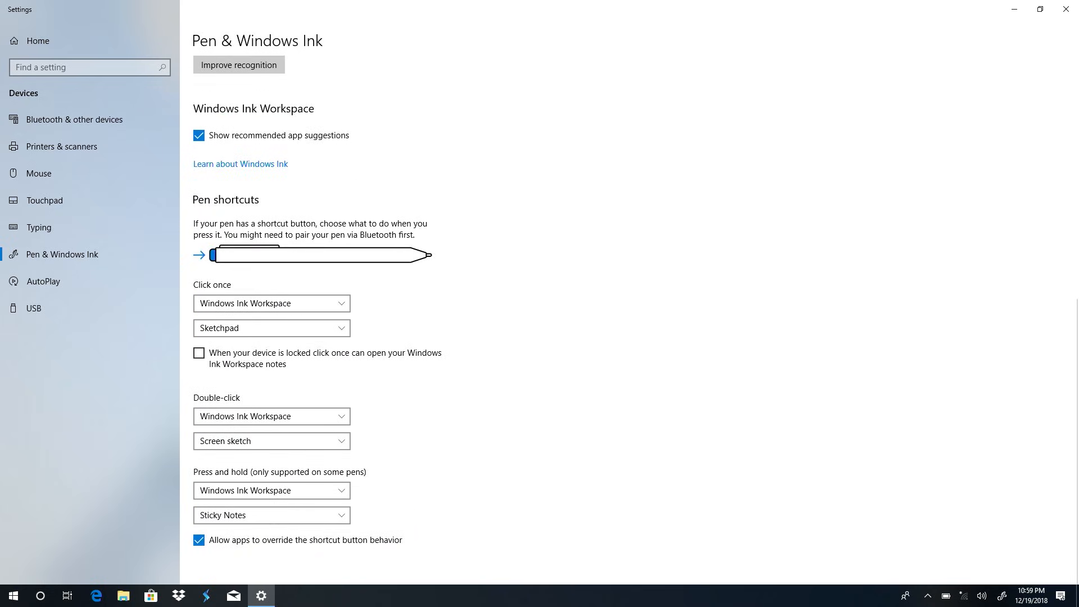